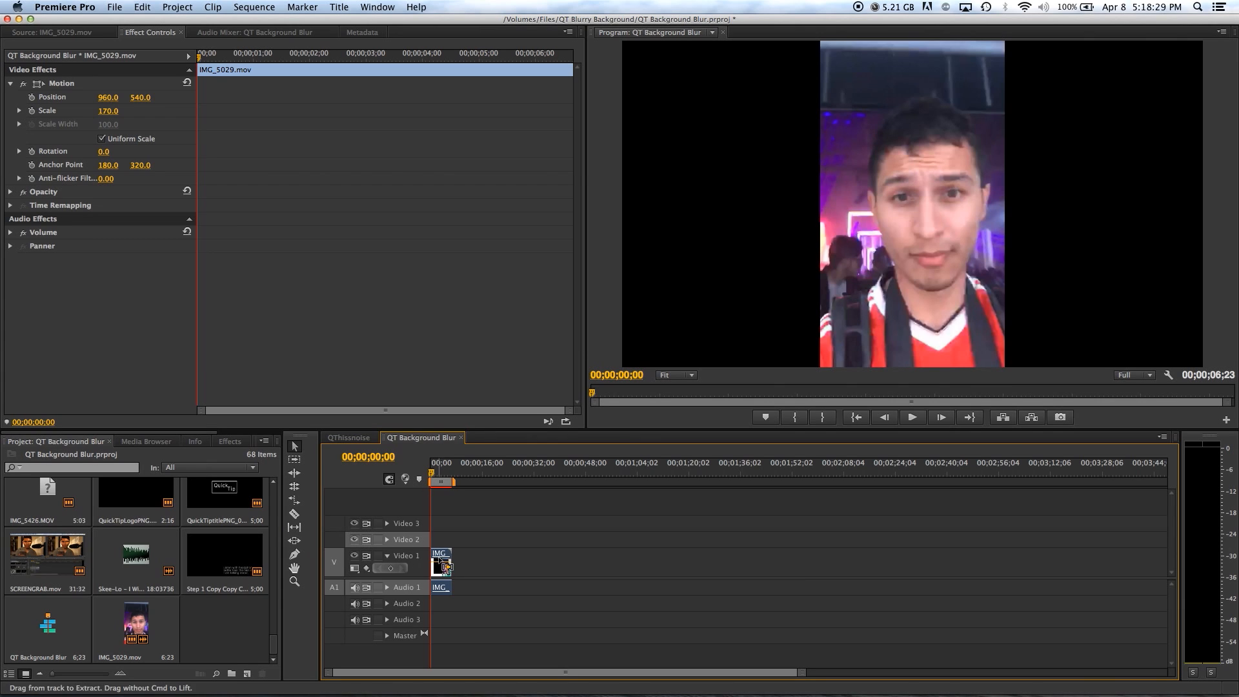
Step: Paste a copy of the phone clip onto Video 2, scale the Video 1 copy to 538, and search the effects for 'blur'
key("cmd+v")
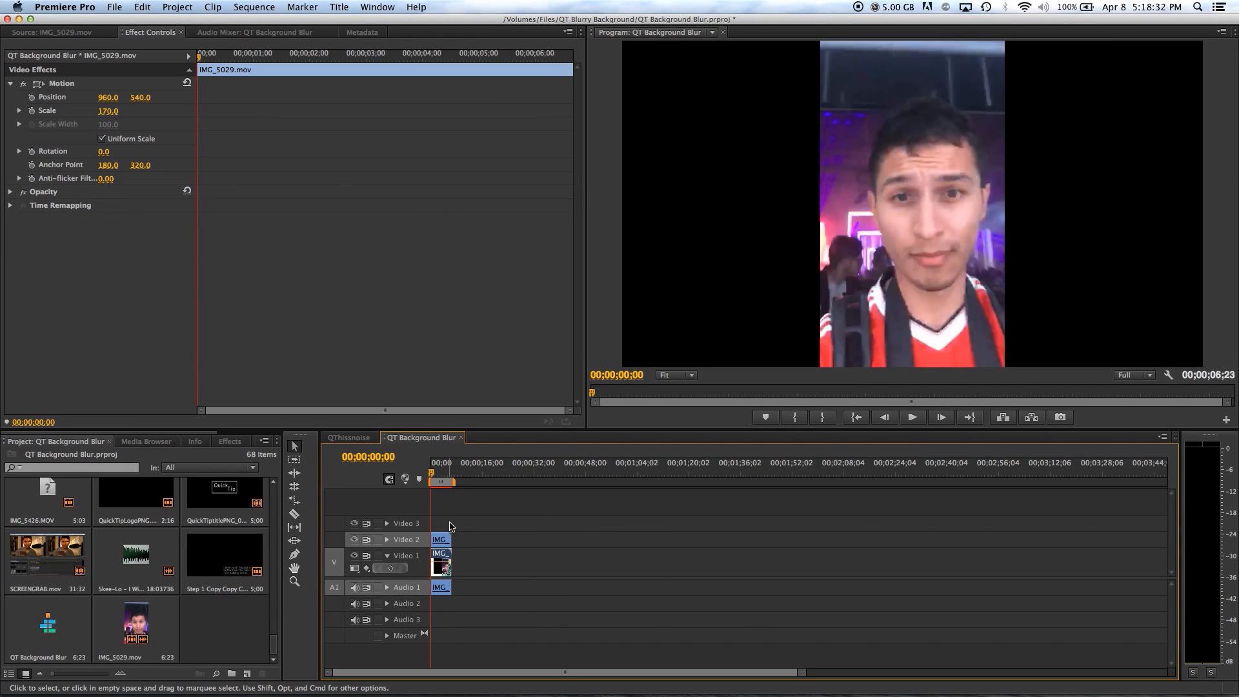
left_click(440, 539)
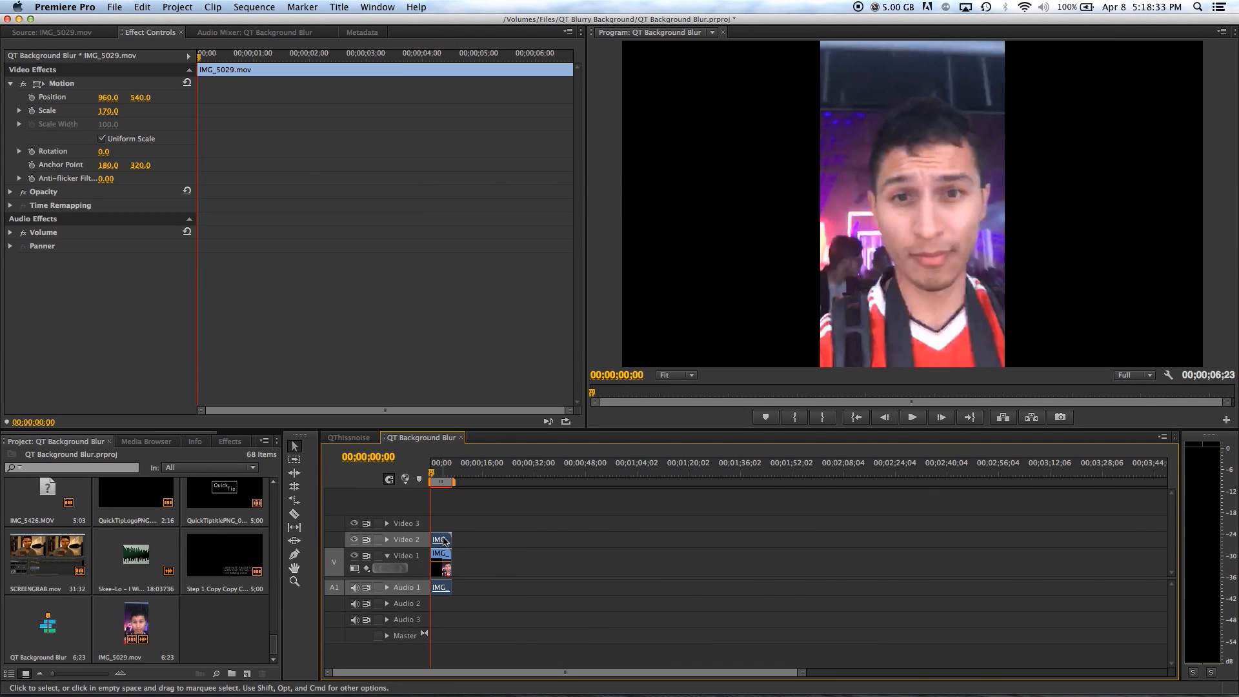
left_click(440, 561)
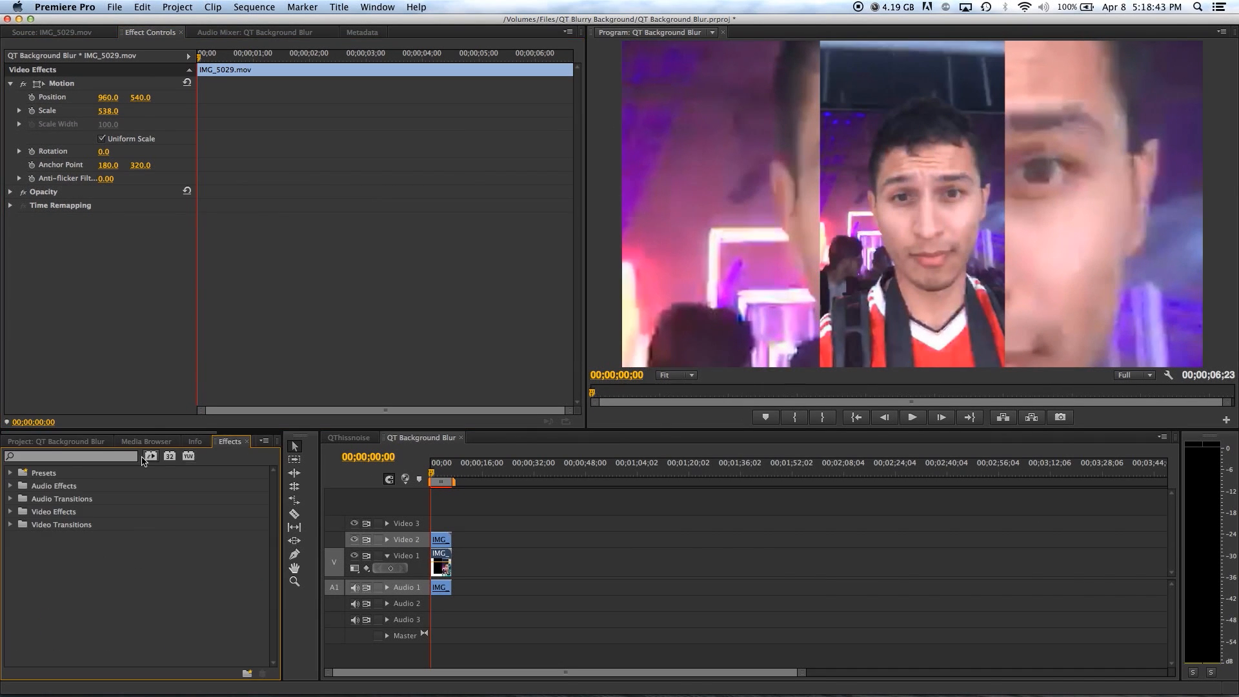
type("blur")
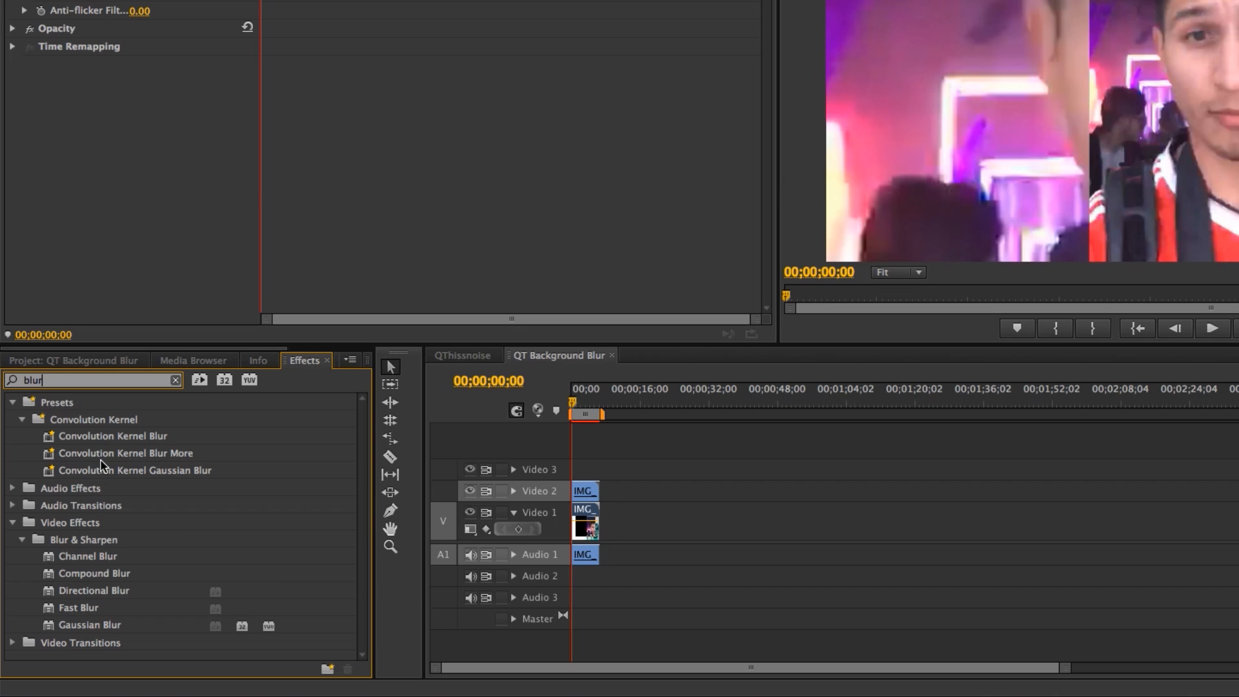